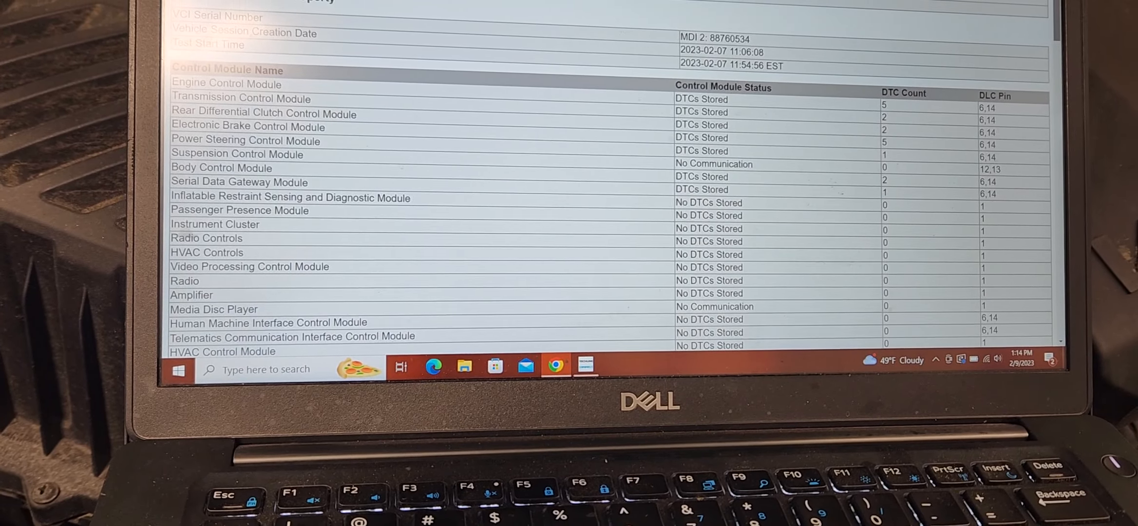
{"action": "scroll", "scroll_direction": "down", "scroll_amount": 3}
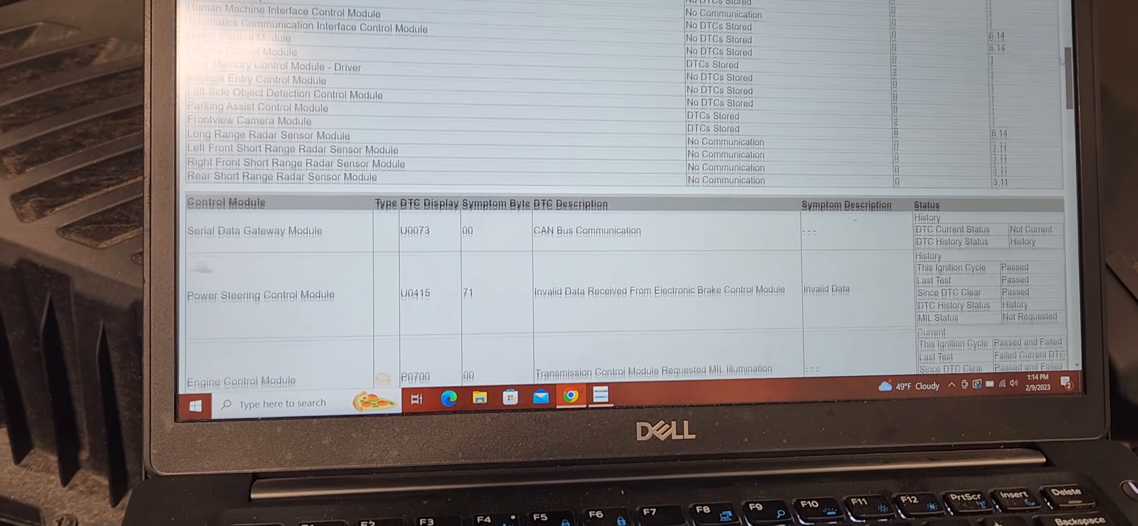
{"action": "scroll", "scroll_direction": "down", "scroll_amount": 3}
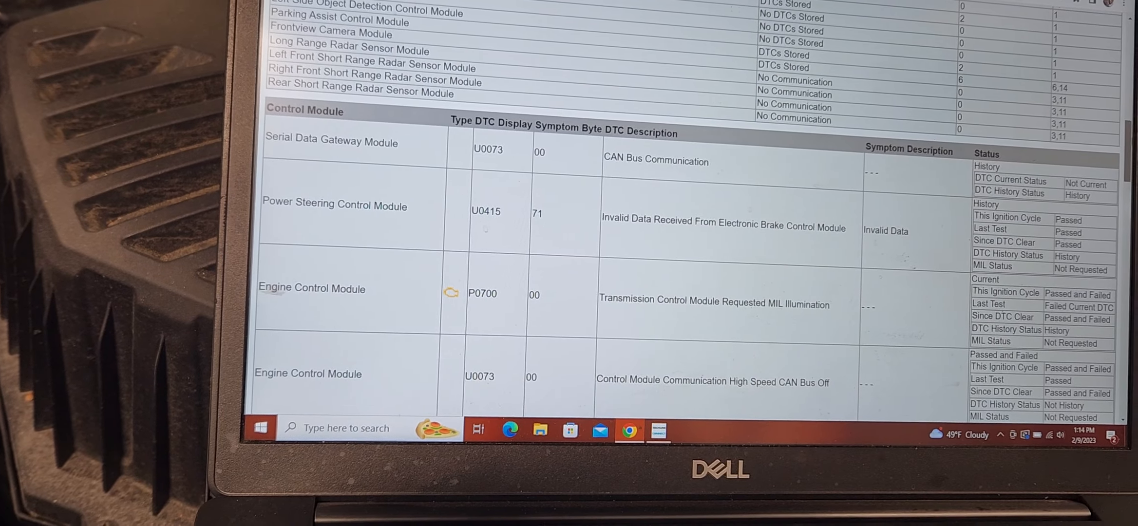
{"action": "scroll", "scroll_direction": "down", "scroll_amount": 3}
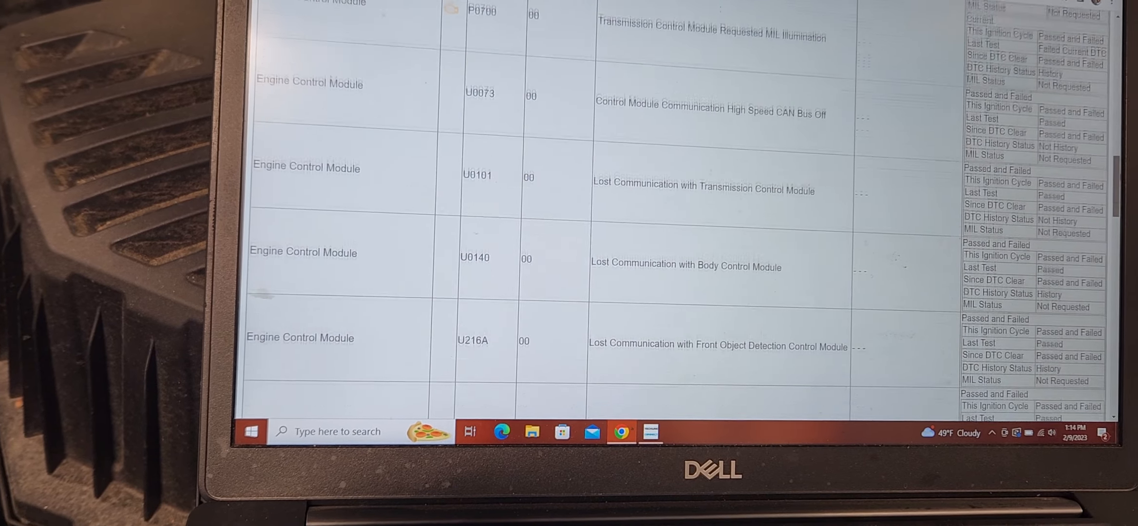
{"action": "scroll", "scroll_direction": "down", "scroll_amount": 3}
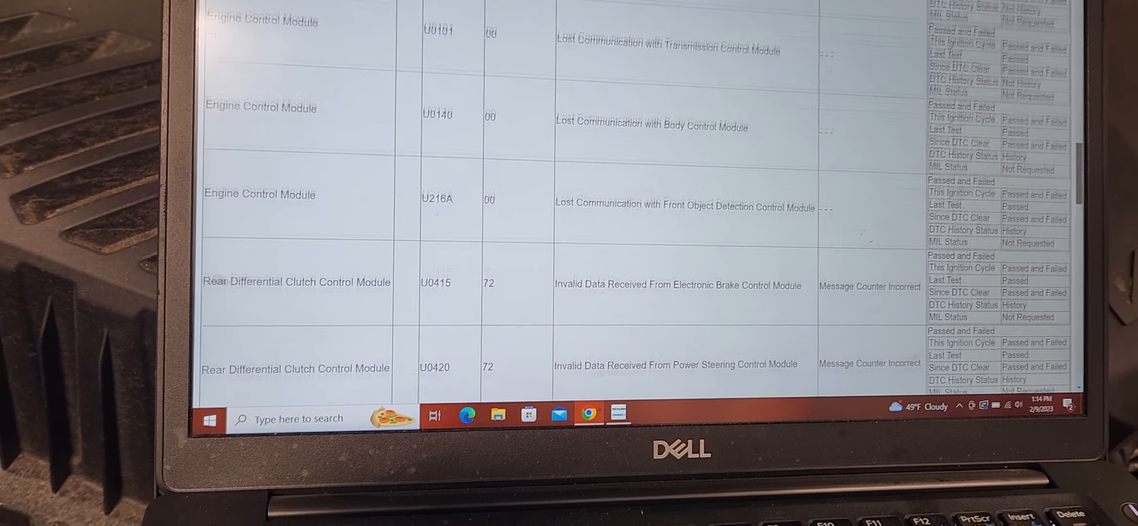
{"action": "scroll", "scroll_direction": "down", "scroll_amount": 3}
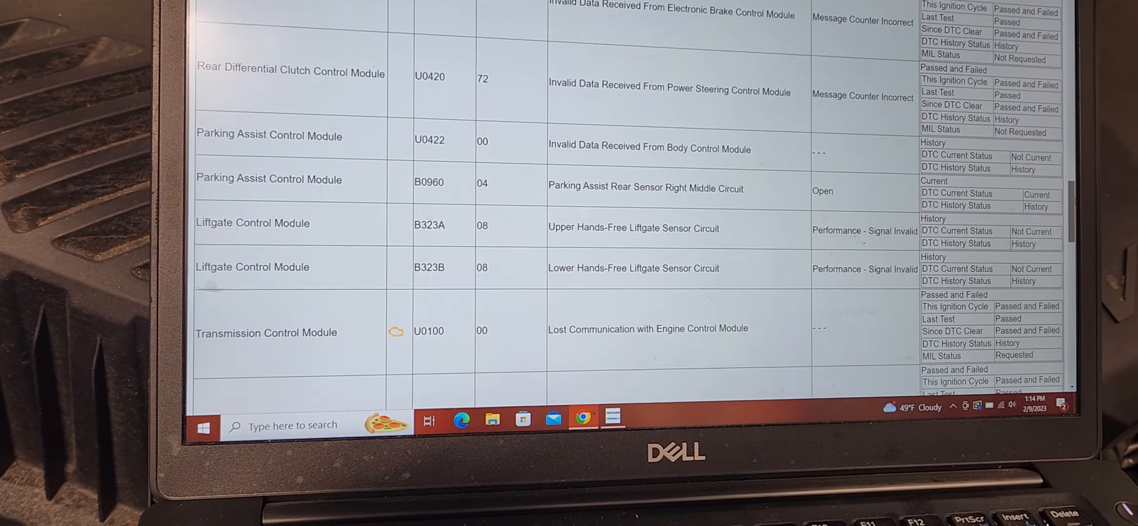
{"action": "scroll", "scroll_direction": "down", "scroll_amount": 3}
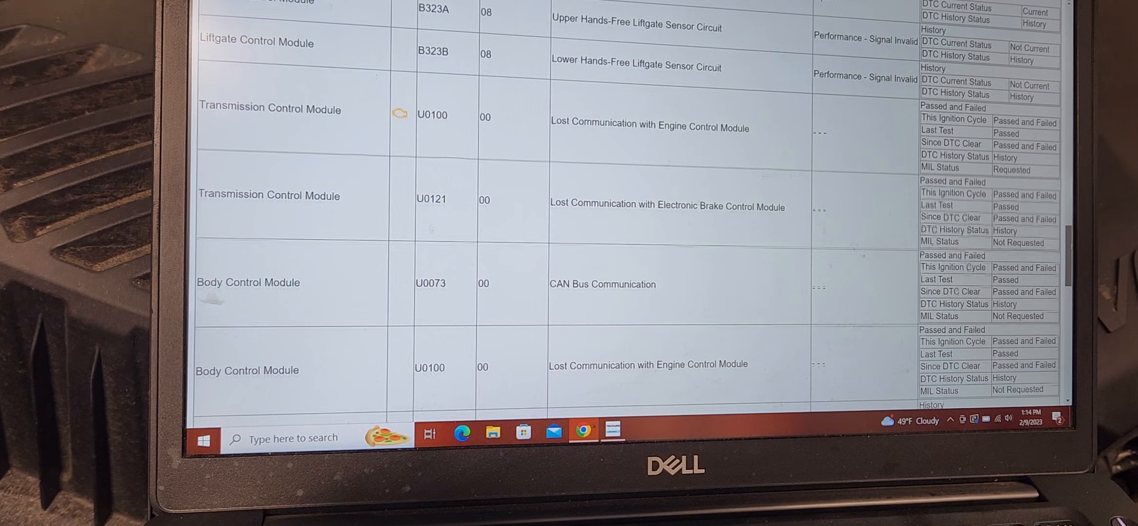
{"action": "scroll", "scroll_direction": "down", "scroll_amount": 3}
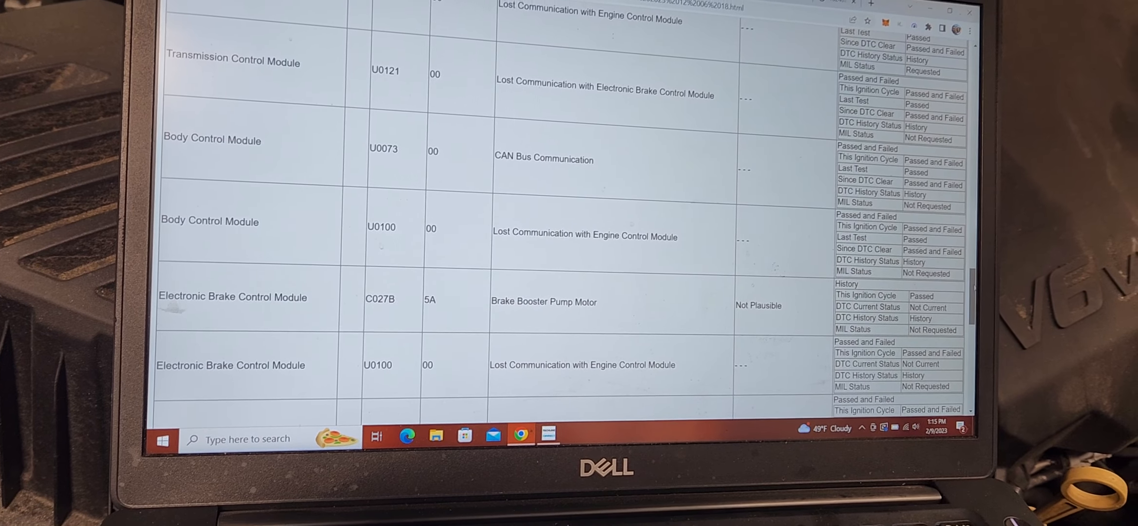
{"action": "scroll", "scroll_direction": "down", "scroll_amount": 3}
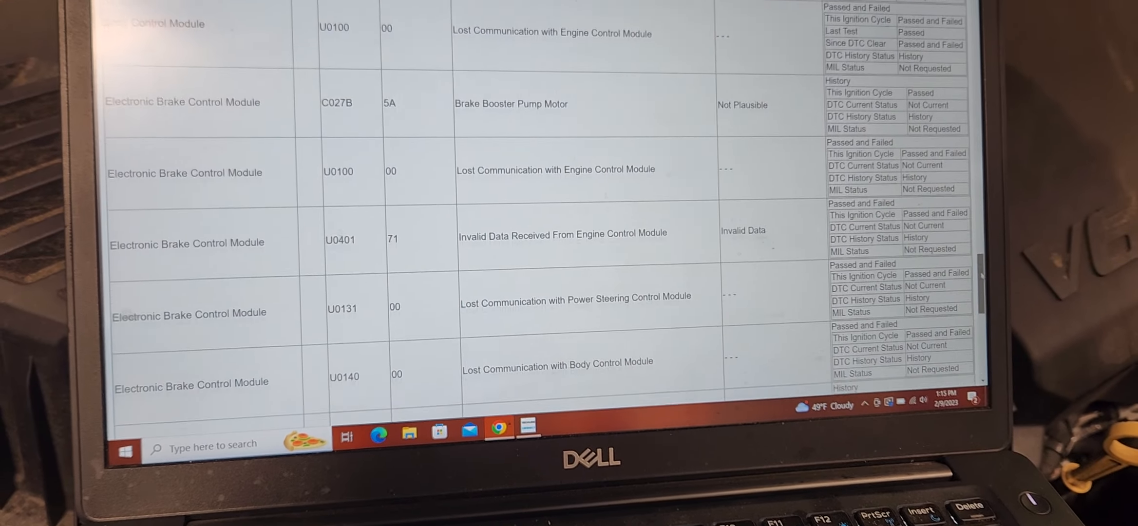
{"action": "scroll", "scroll_direction": "down", "scroll_amount": 3}
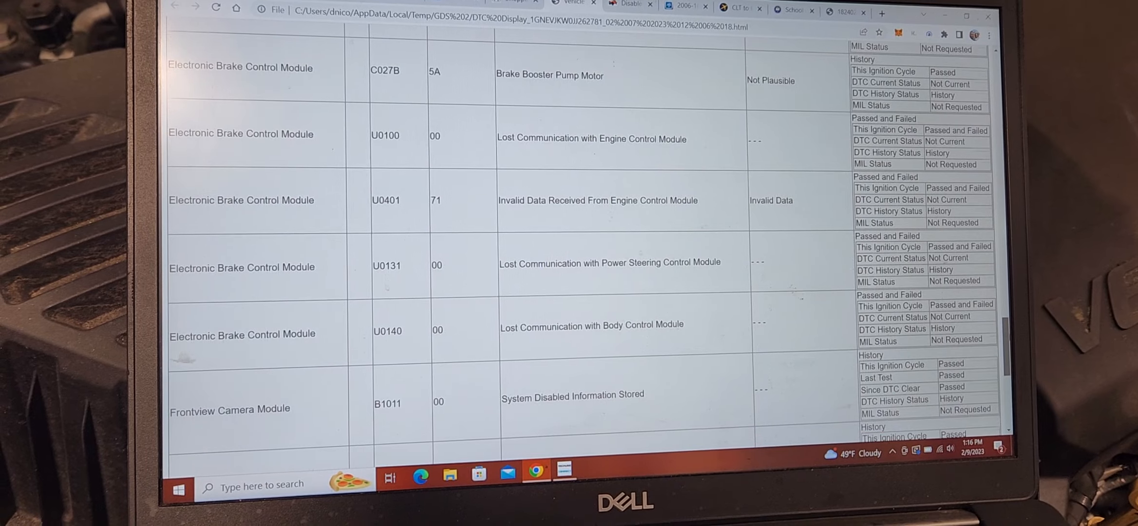
{"action": "scroll", "scroll_direction": "down", "scroll_amount": 3}
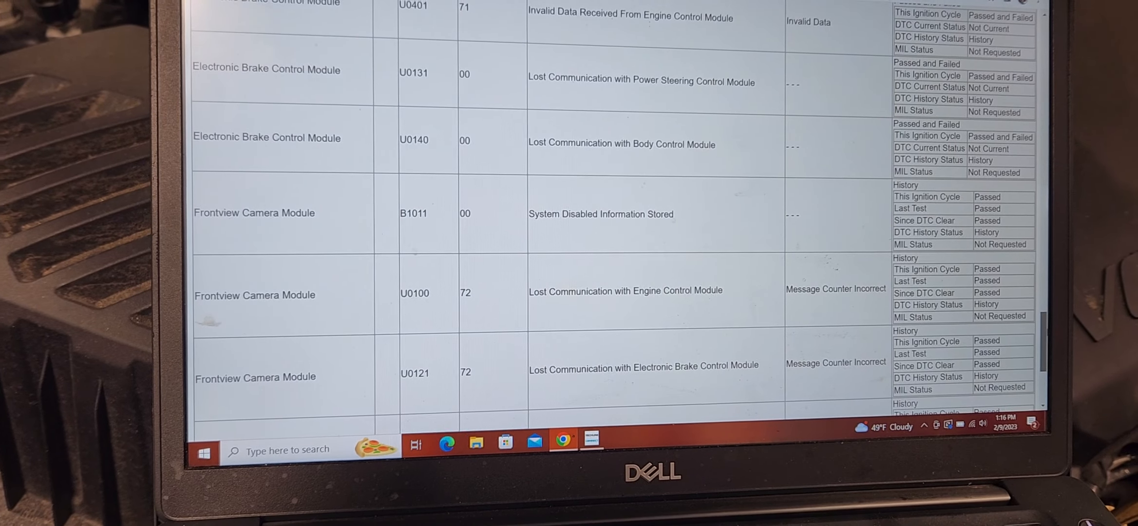
{"action": "scroll", "scroll_direction": "down", "scroll_amount": 3}
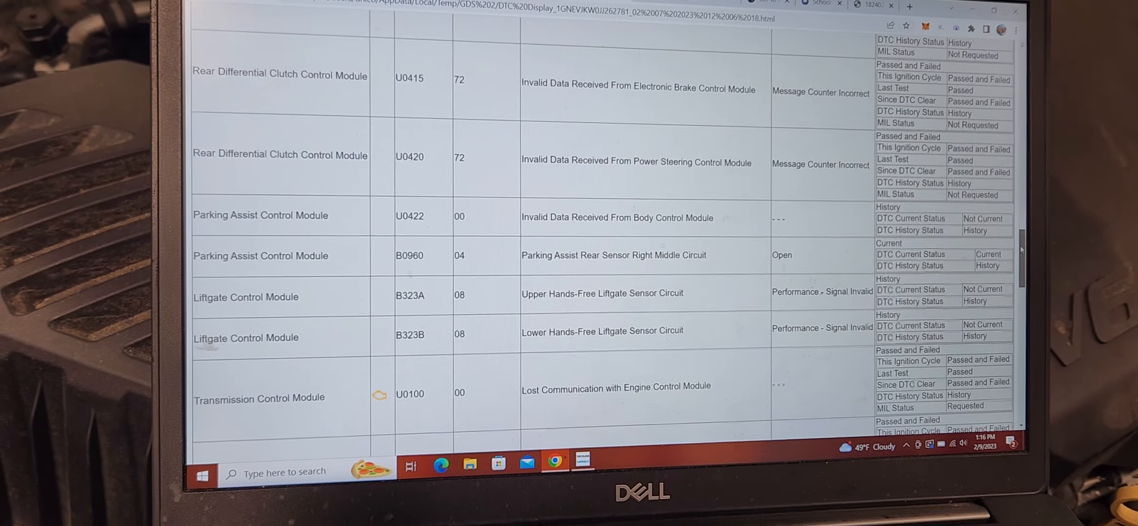
{"action": "scroll", "scroll_direction": "down", "scroll_amount": 3}
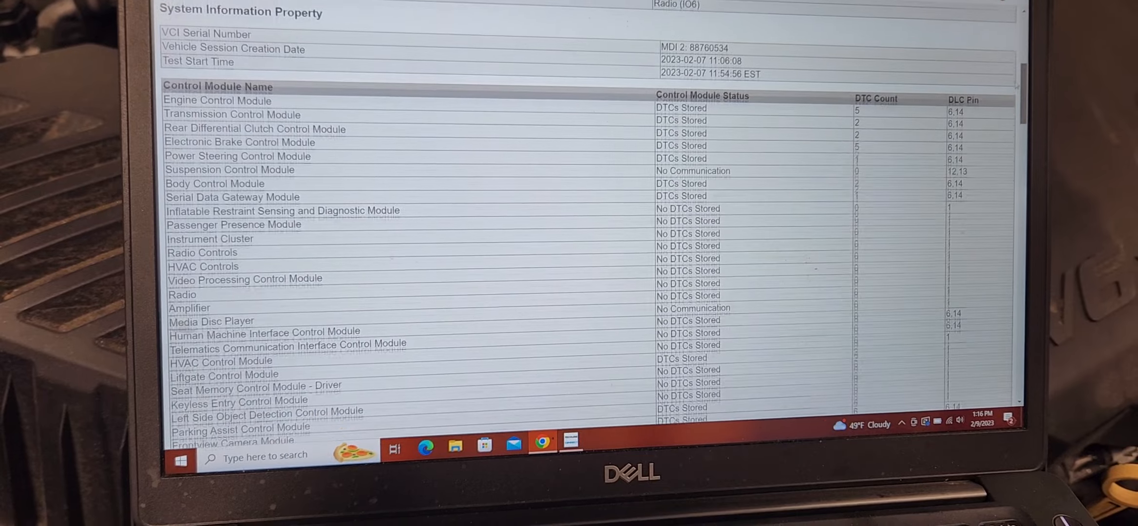
{"action": "scroll", "scroll_direction": "down", "scroll_amount": 3}
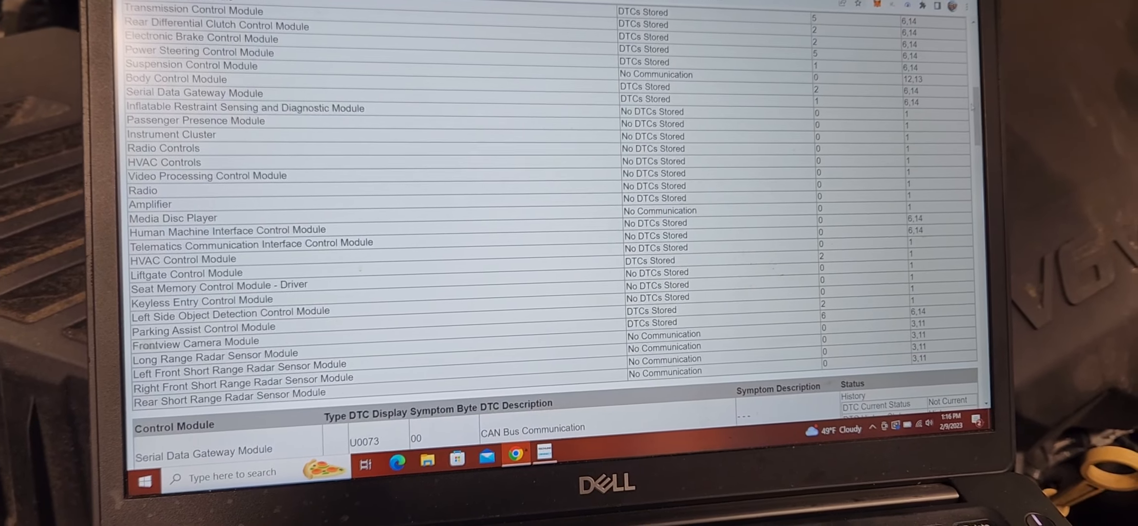